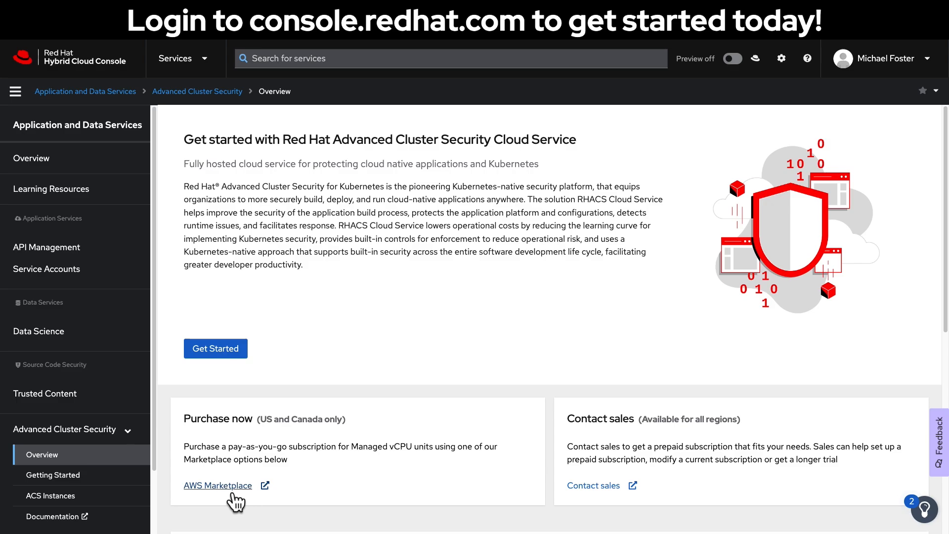
View the ACS Cloud Service listing on AWS Marketplace and scroll to its Pricing Information
click(218, 485)
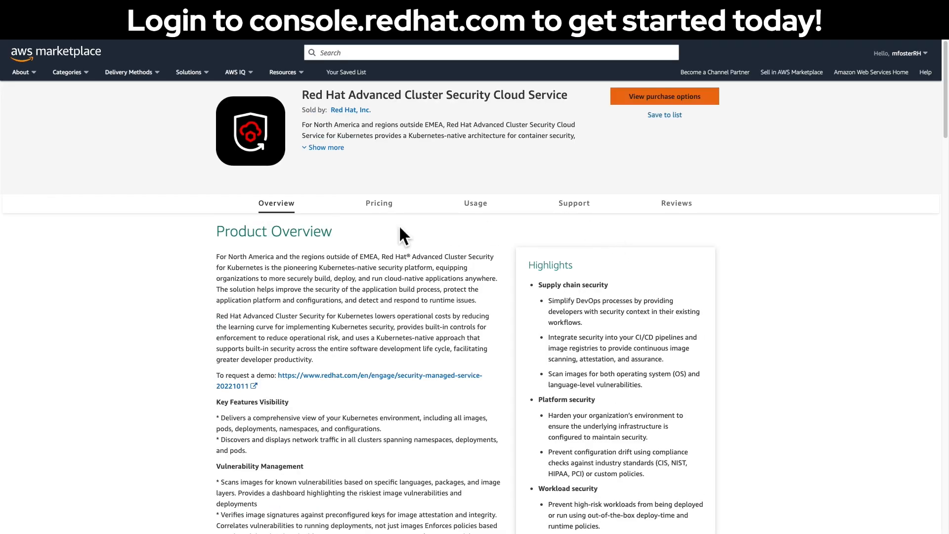
mouse_move(522, 311)
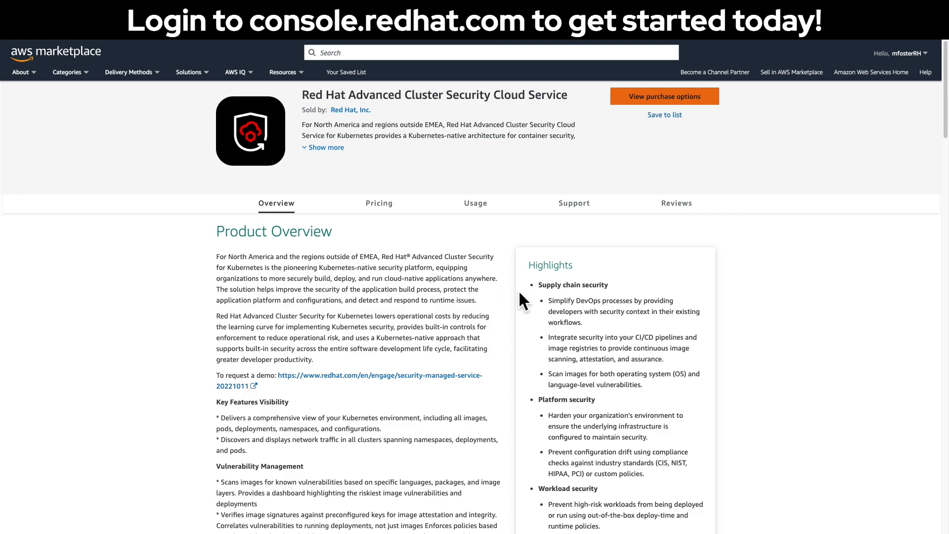
scroll(down, 3)
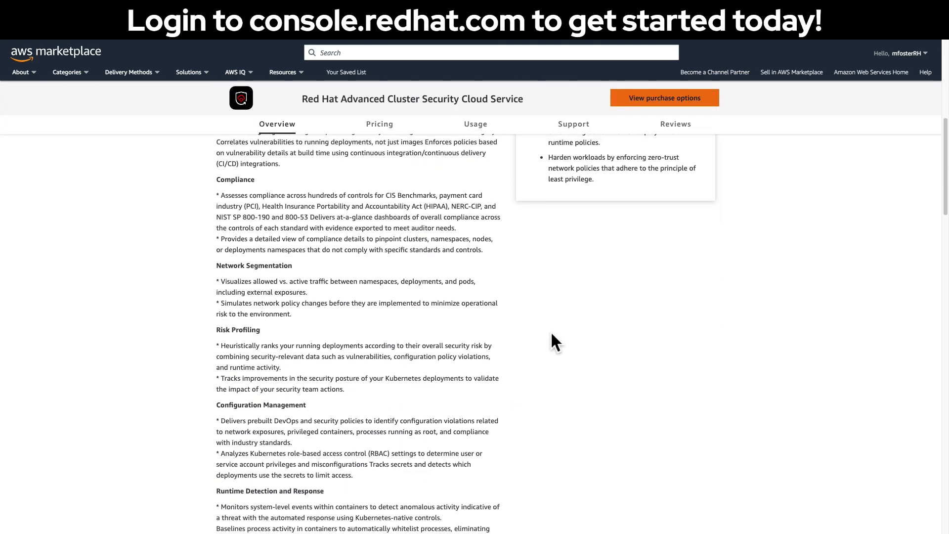
scroll(down, 3)
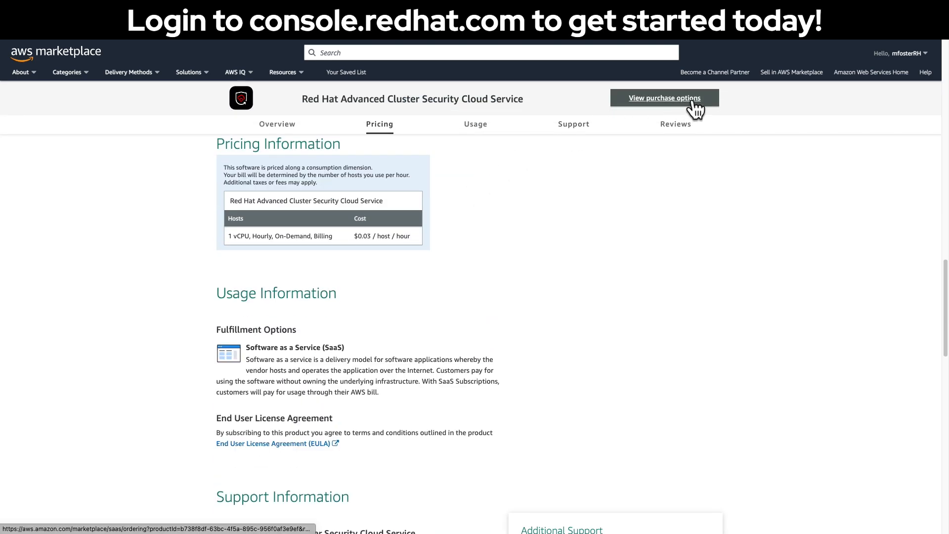
Go through View purchase options and Subscribe to the ACS Cloud Service on AWS Marketplace
click(665, 97)
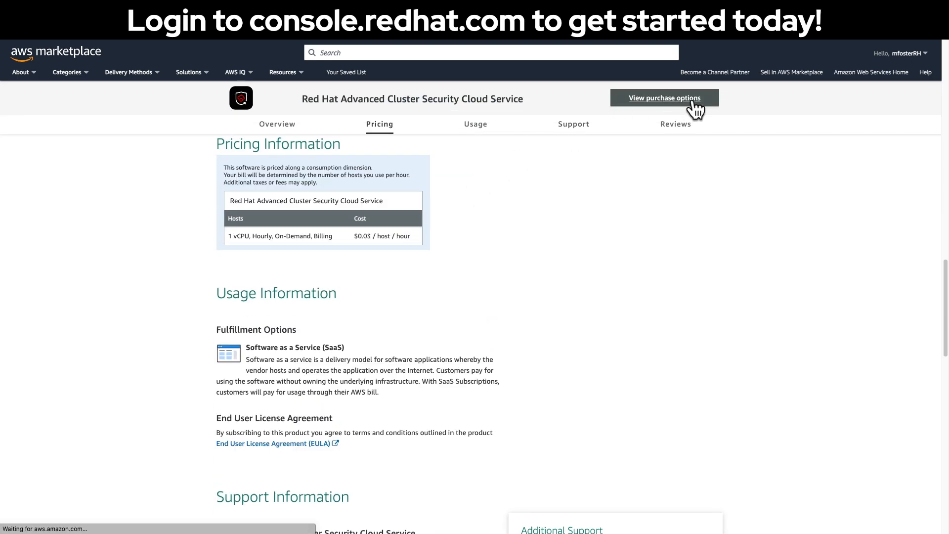
click(665, 97)
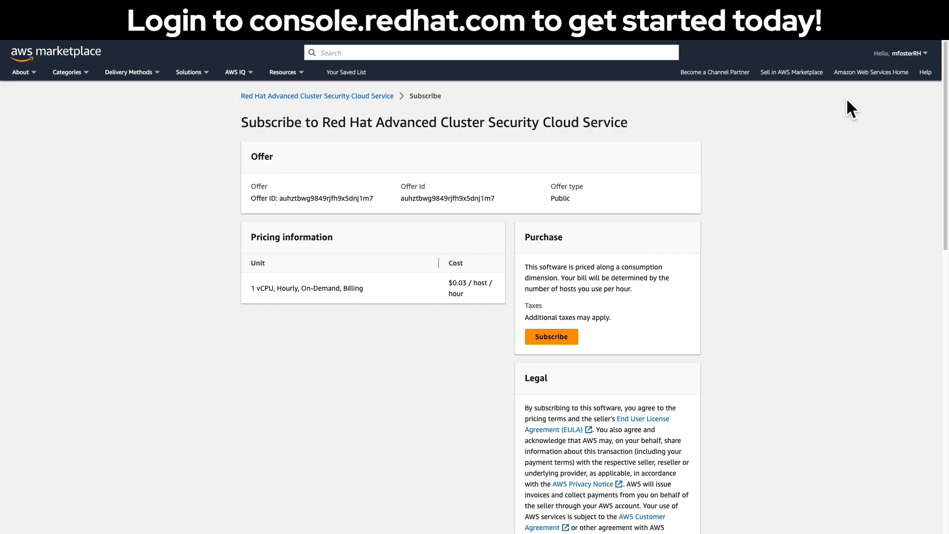
mouse_move(588, 304)
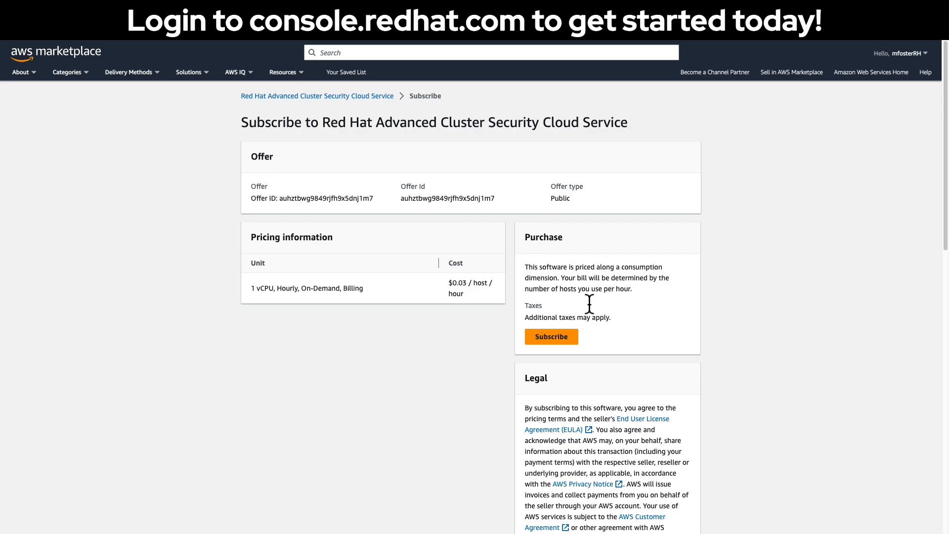
scroll(down, 3)
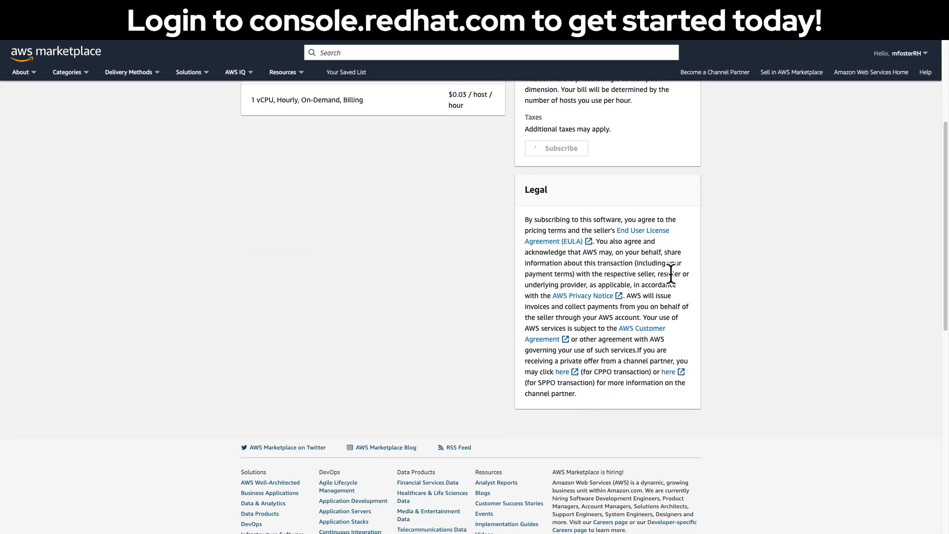
scroll(up, 3)
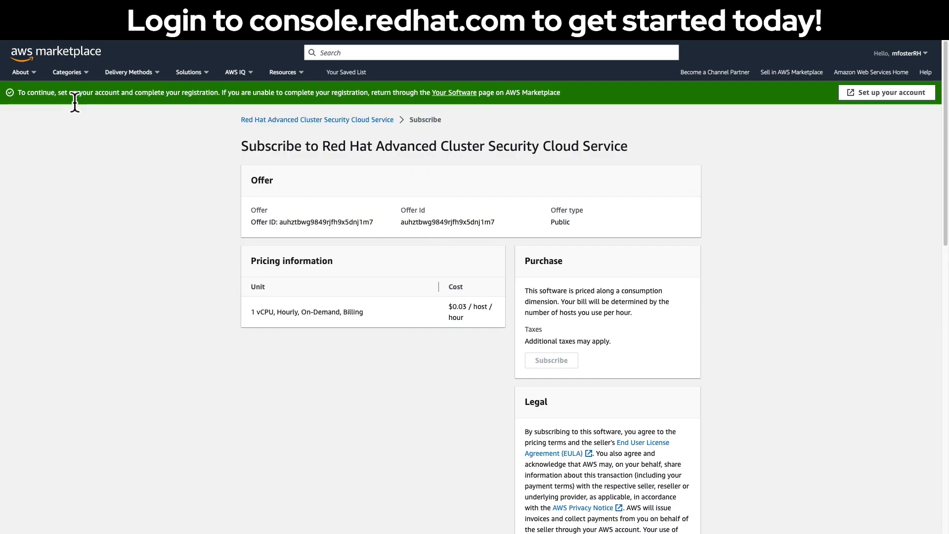
mouse_move(392, 97)
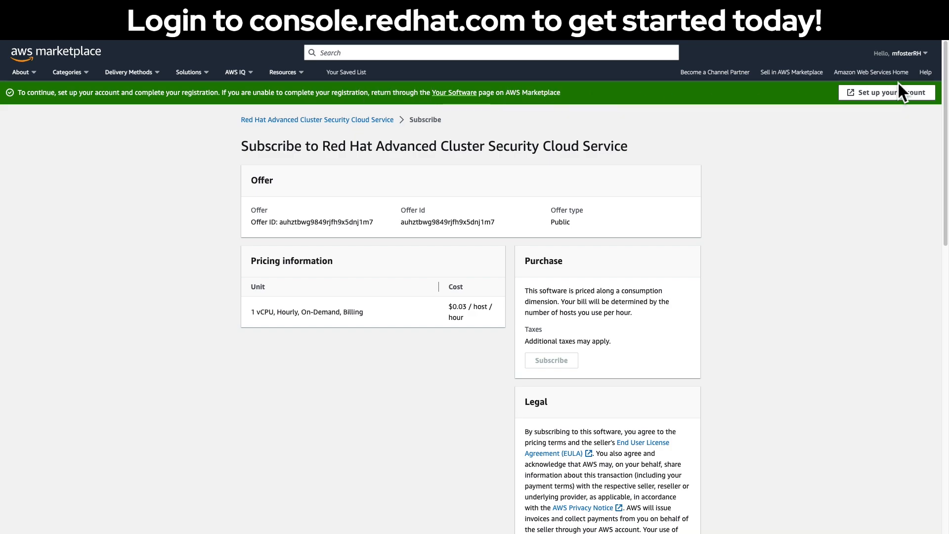
Set up the account: accept the terms and connect the Red Hat and AWS accounts
click(894, 93)
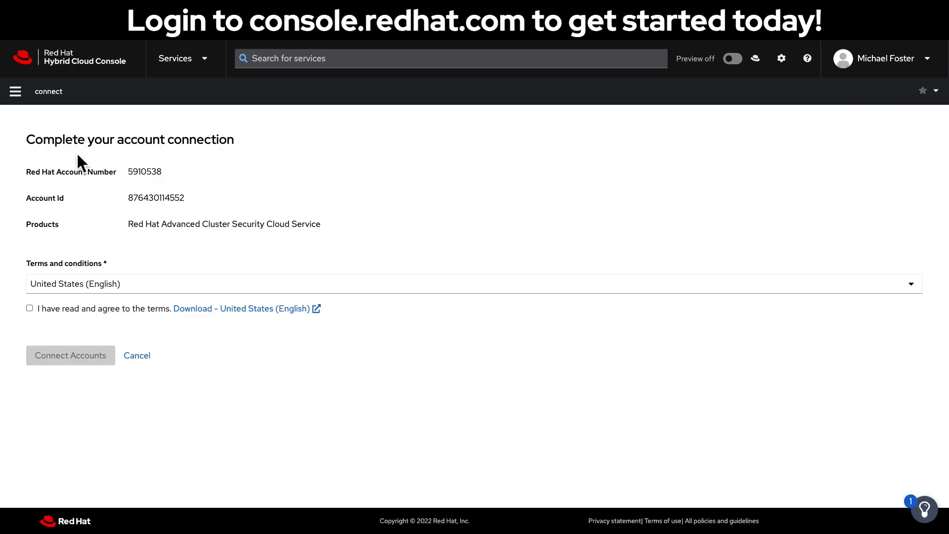
click(30, 309)
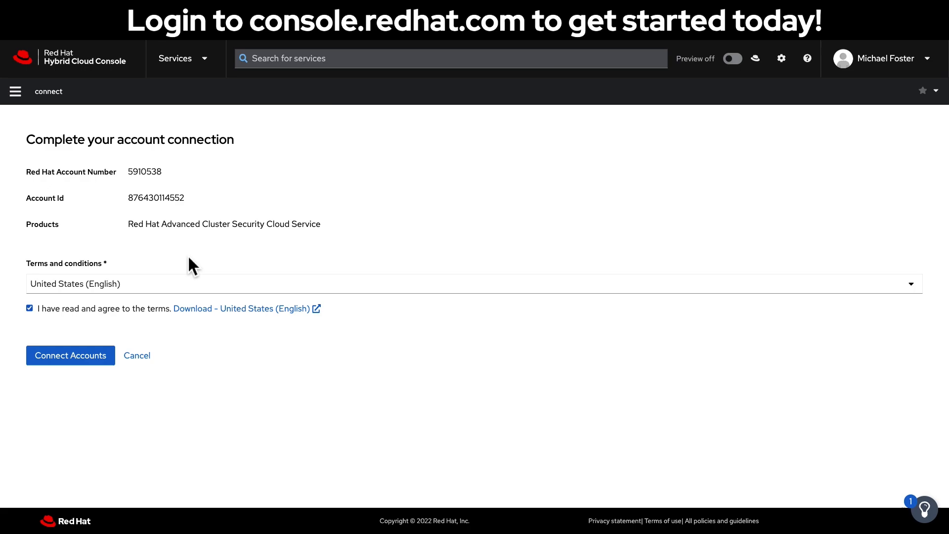
mouse_move(84, 369)
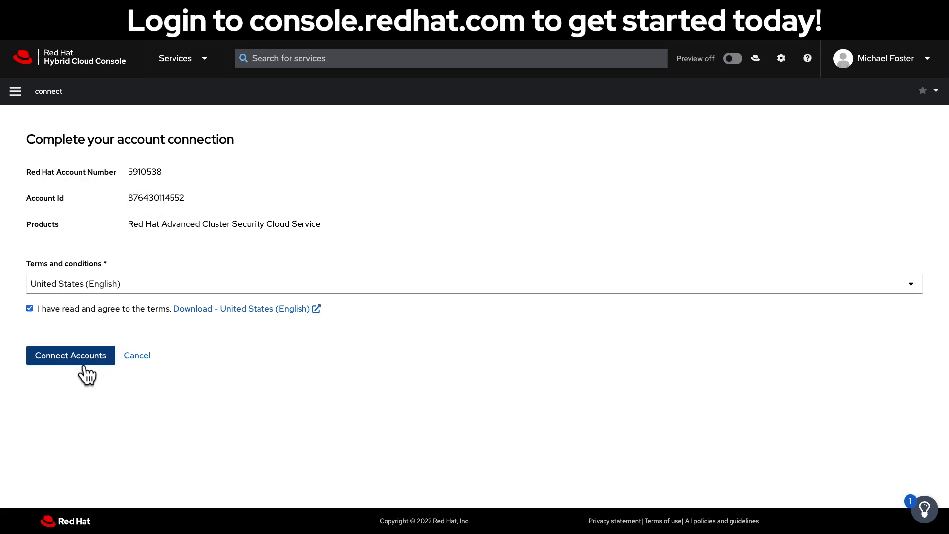
click(71, 355)
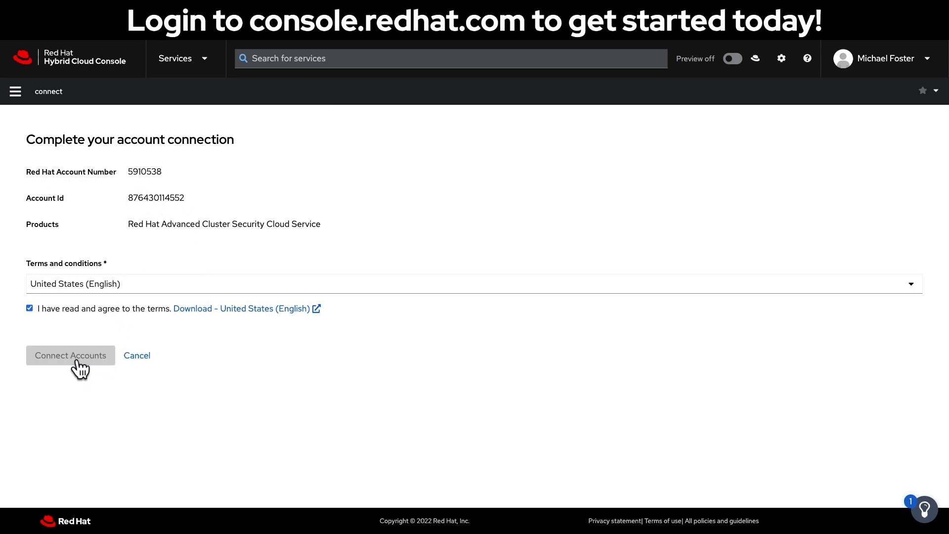
click(70, 355)
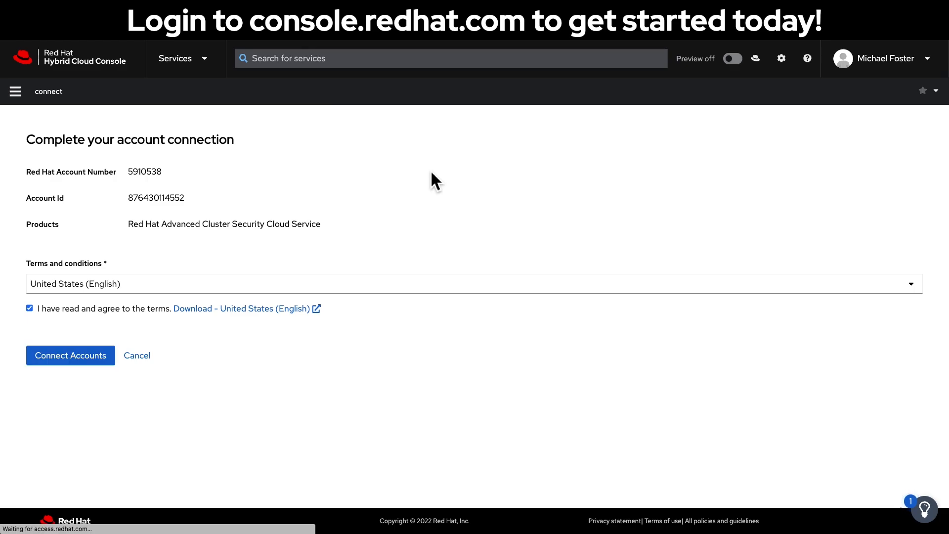
click(70, 355)
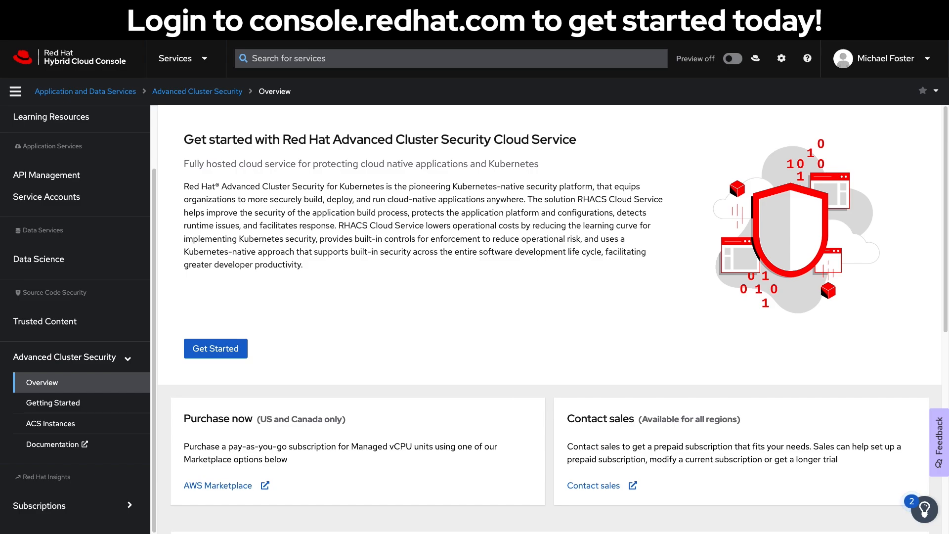
mouse_move(543, 261)
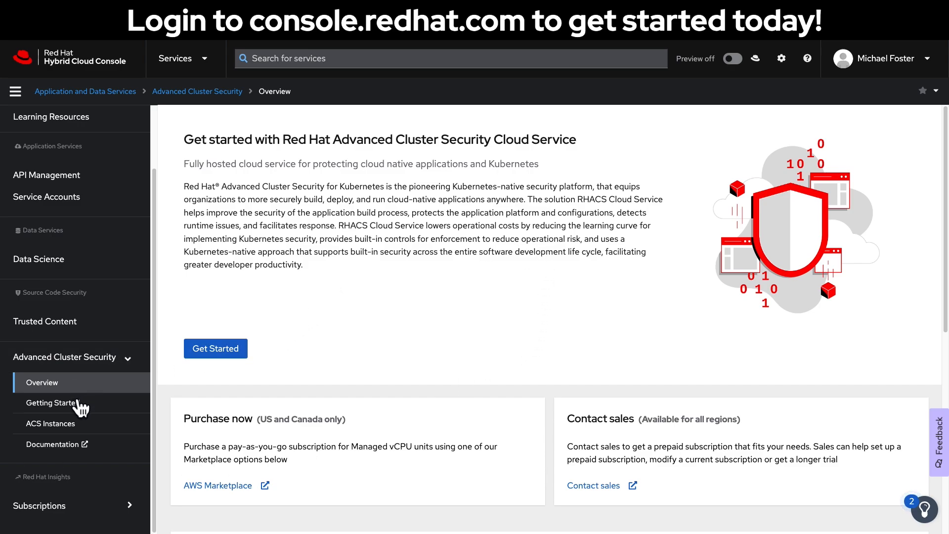
mouse_move(77, 457)
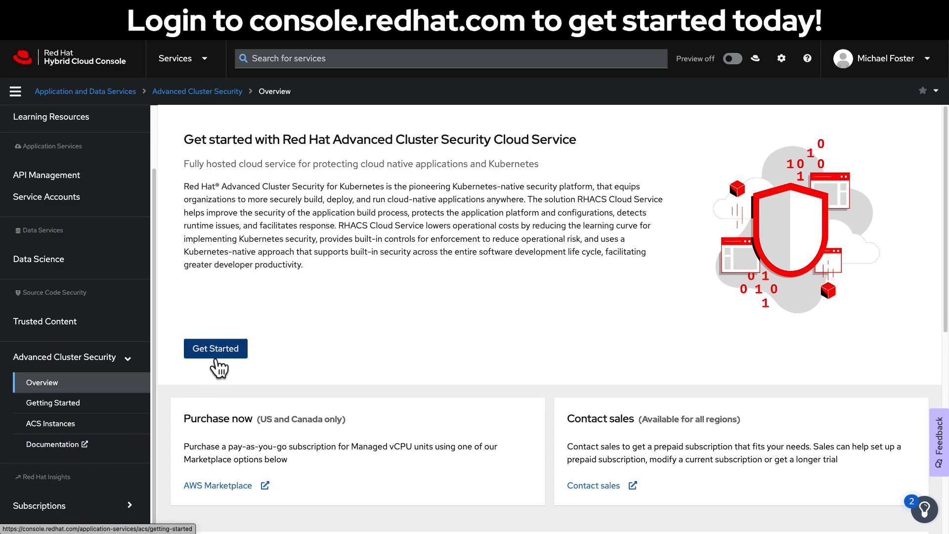
click(215, 348)
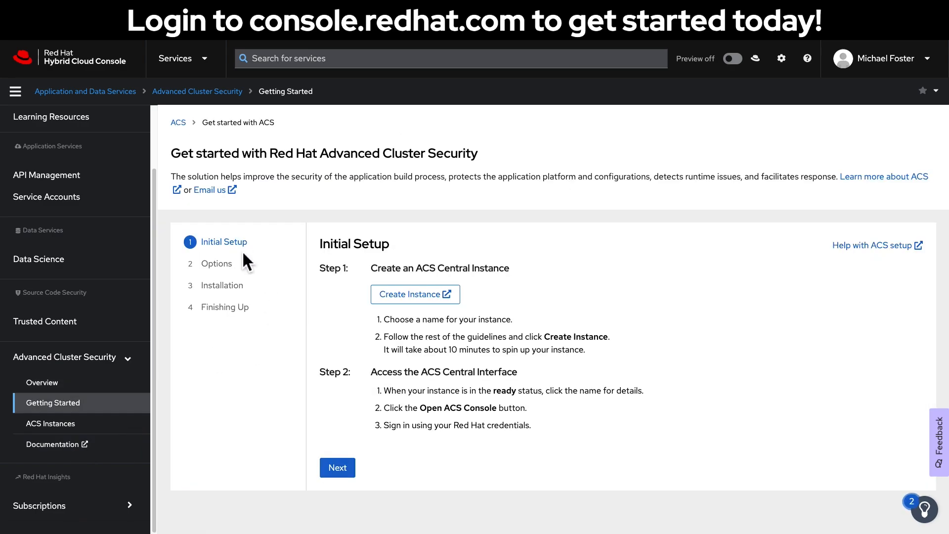
mouse_move(439, 470)
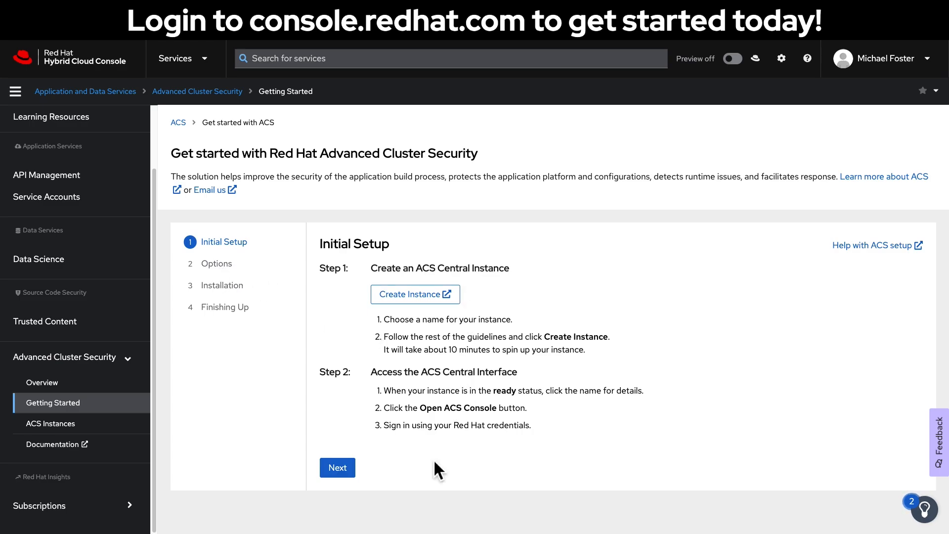
click(337, 466)
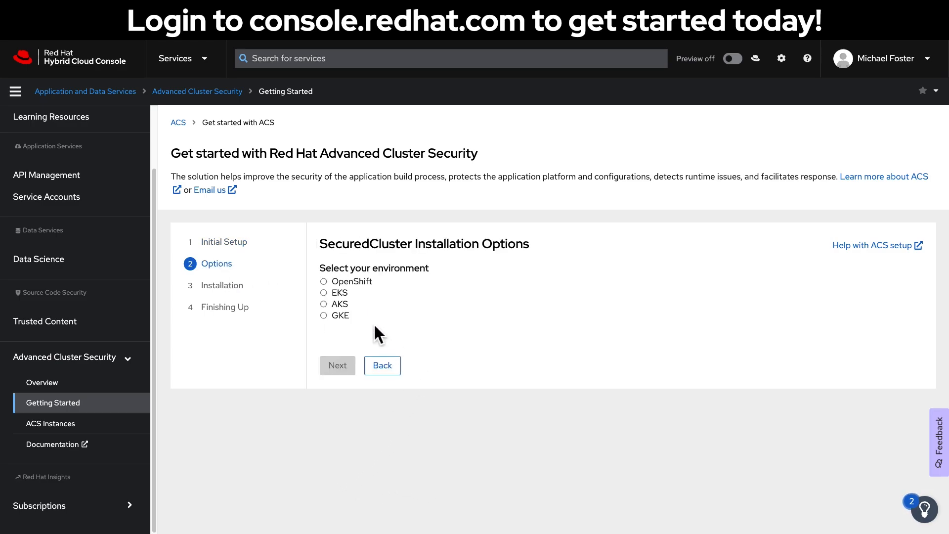
click(382, 366)
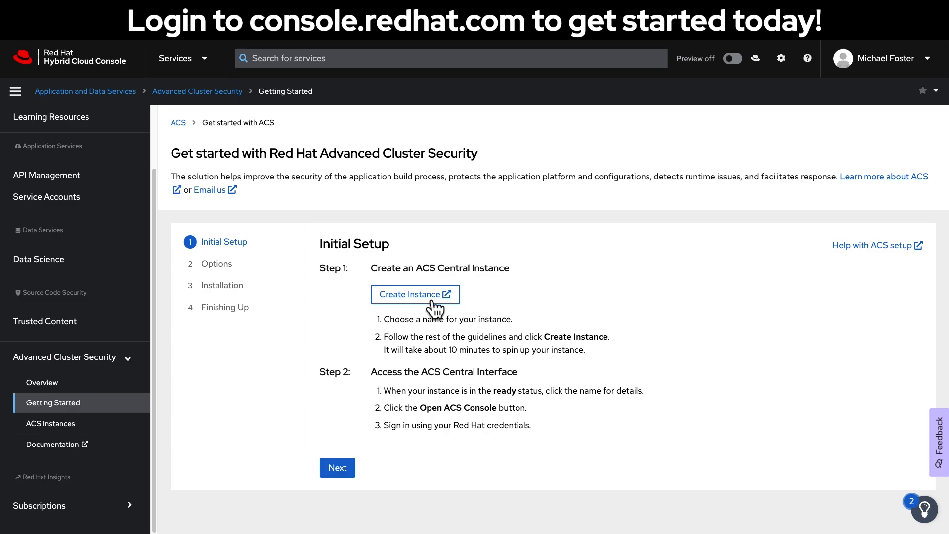
Start a new ACS instance in US East (N. Virginia) and begin naming it acs-test-instance
click(49, 423)
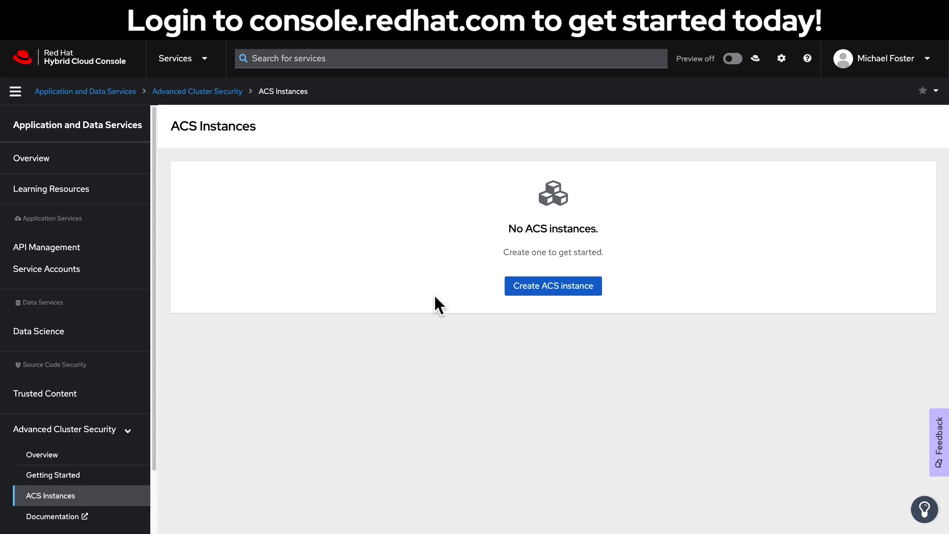
click(554, 286)
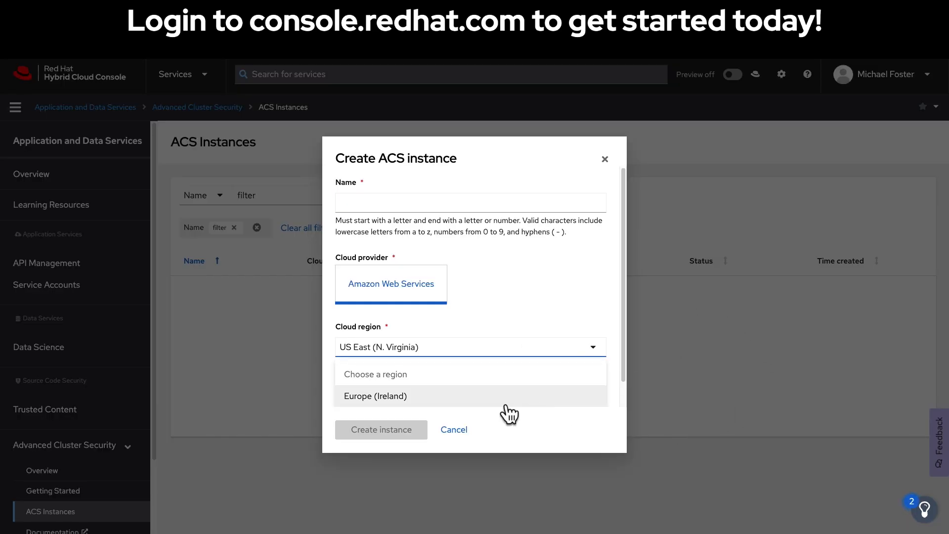
click(376, 396)
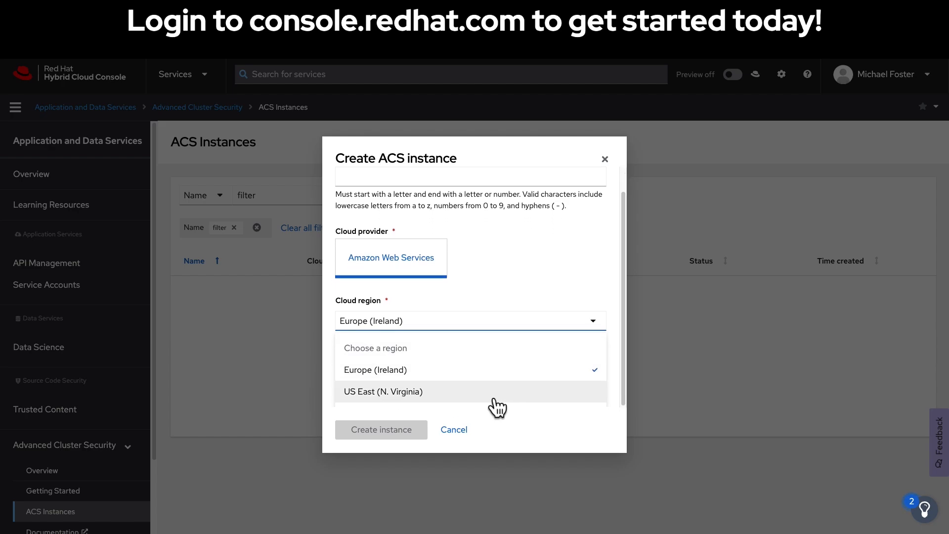
click(384, 392)
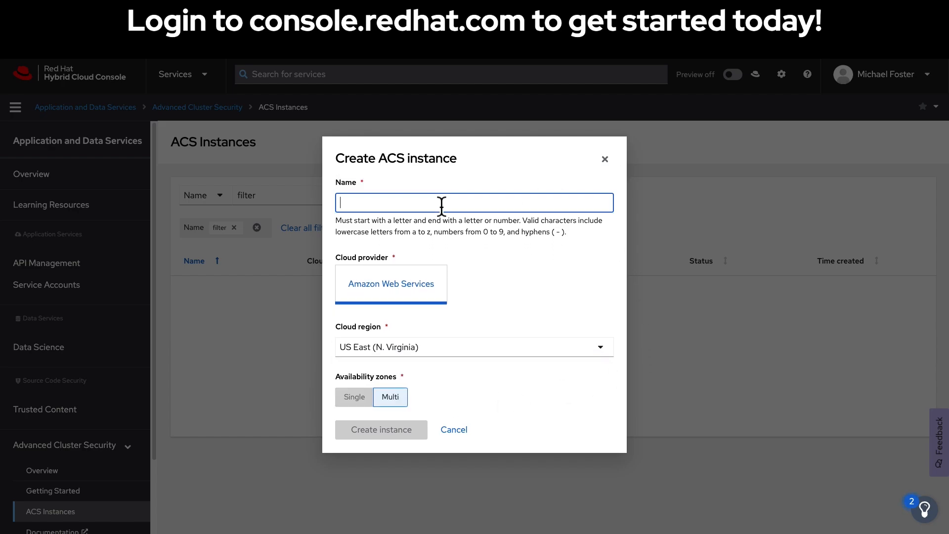
text(acs-test-instance)
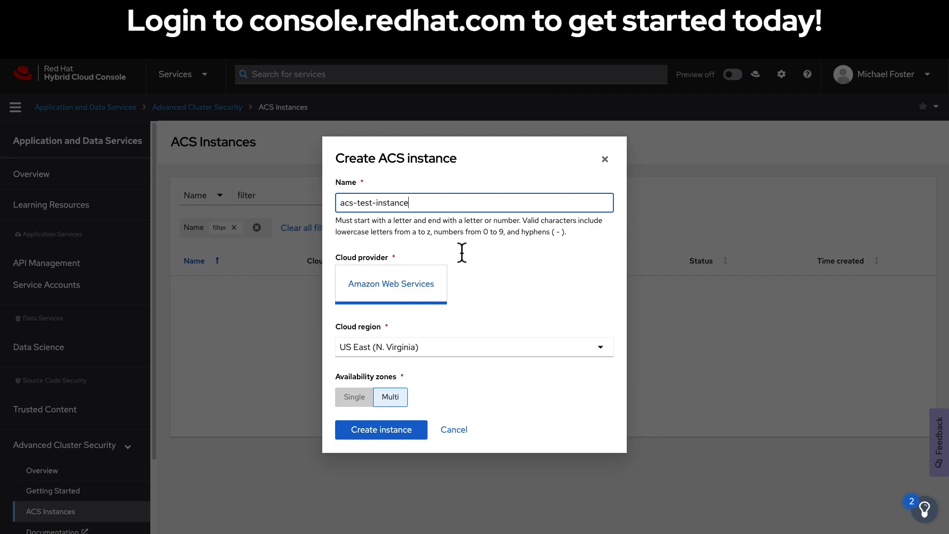
Create the configured acs-test-instance ACS instance
click(382, 429)
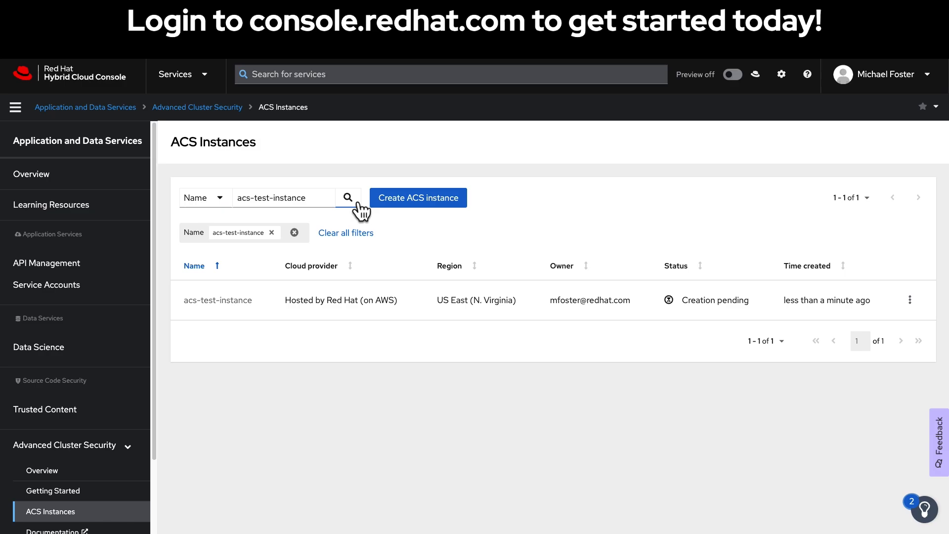
mouse_move(744, 426)
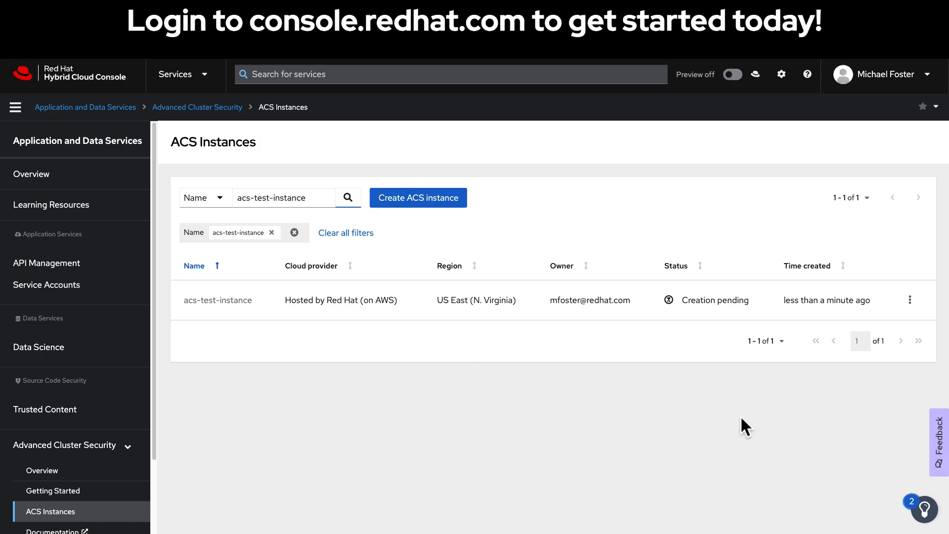
mouse_move(749, 424)
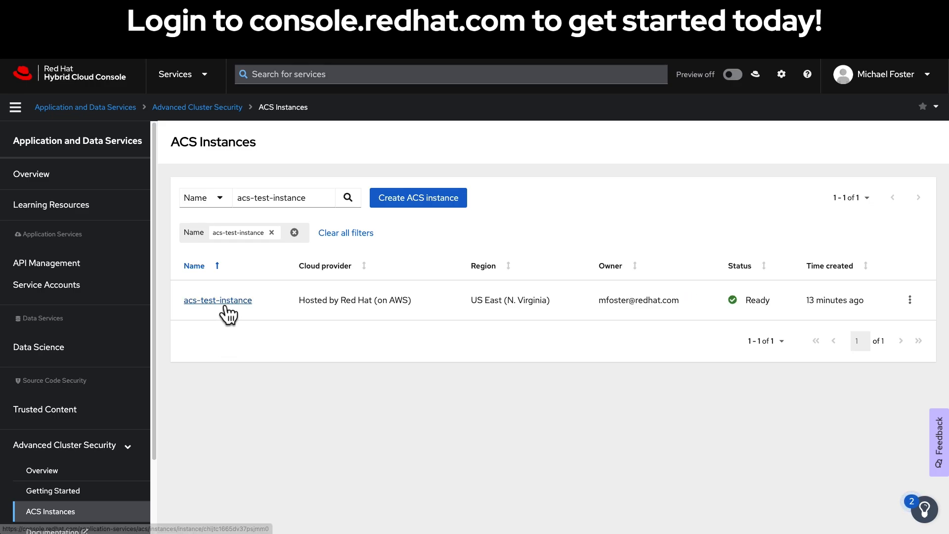
Go into acs-test-instance's details and launch its ACS Central console
click(217, 301)
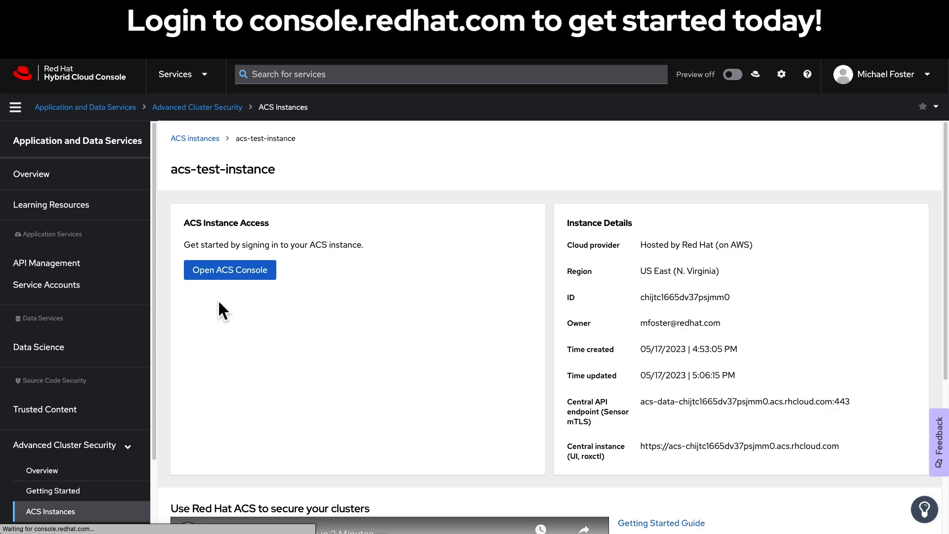
mouse_move(643, 259)
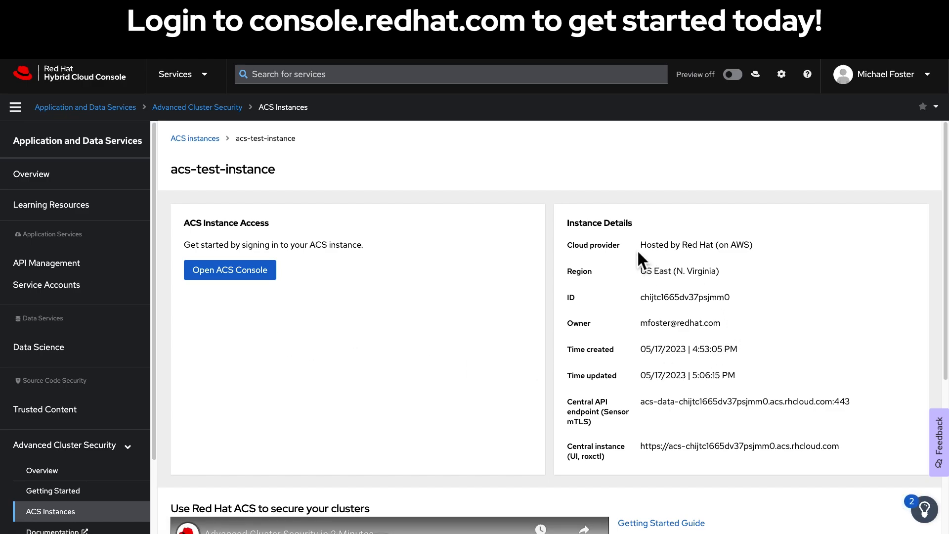
scroll(down, 3)
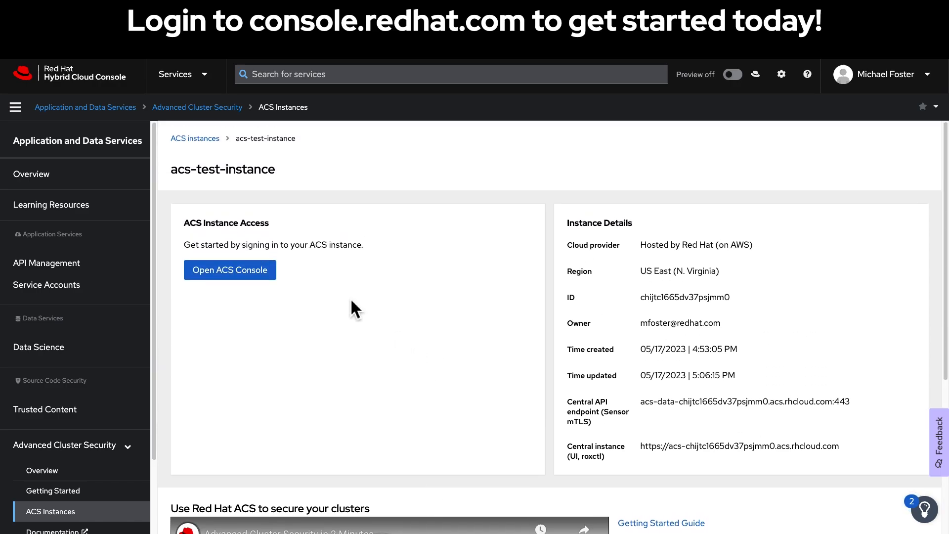
click(230, 270)
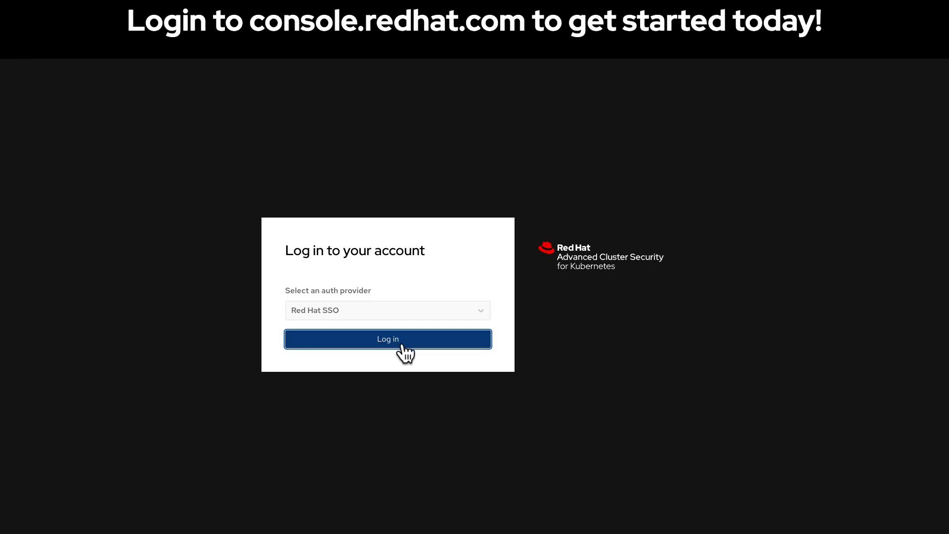
Sign in to Advanced Cluster Security with Red Hat SSO
click(387, 339)
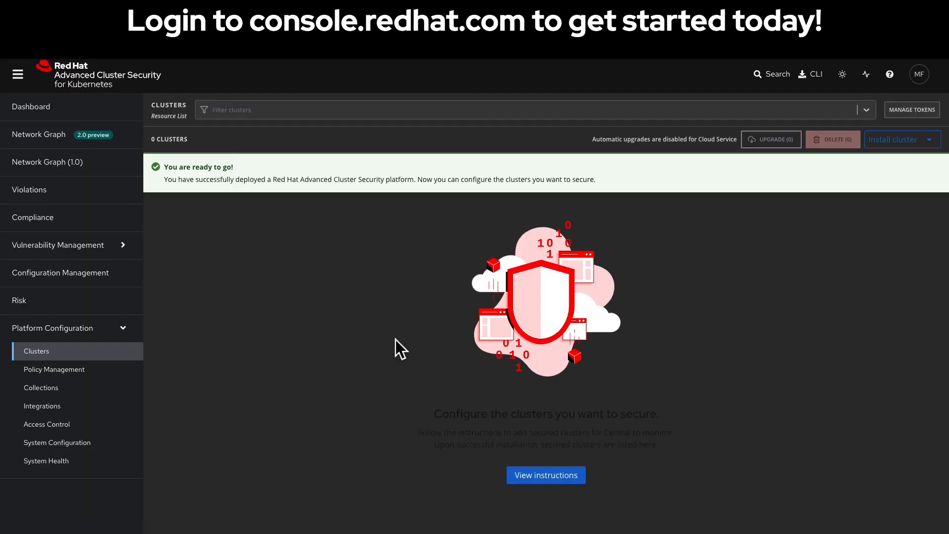
mouse_move(846, 94)
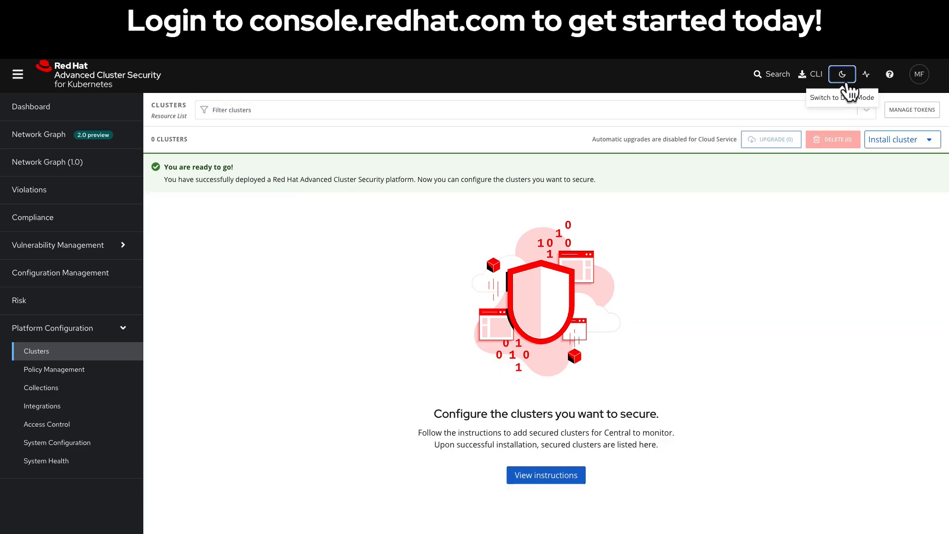
mouse_move(310, 304)
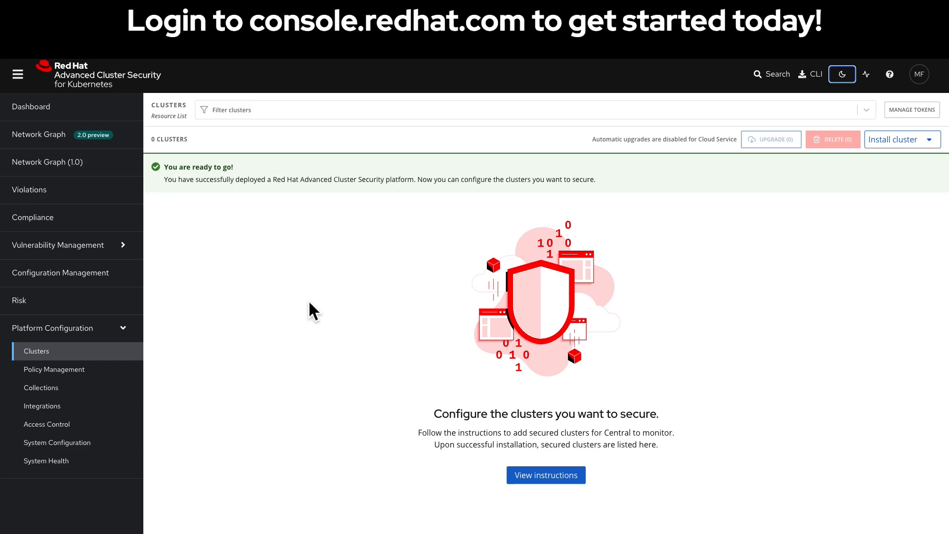